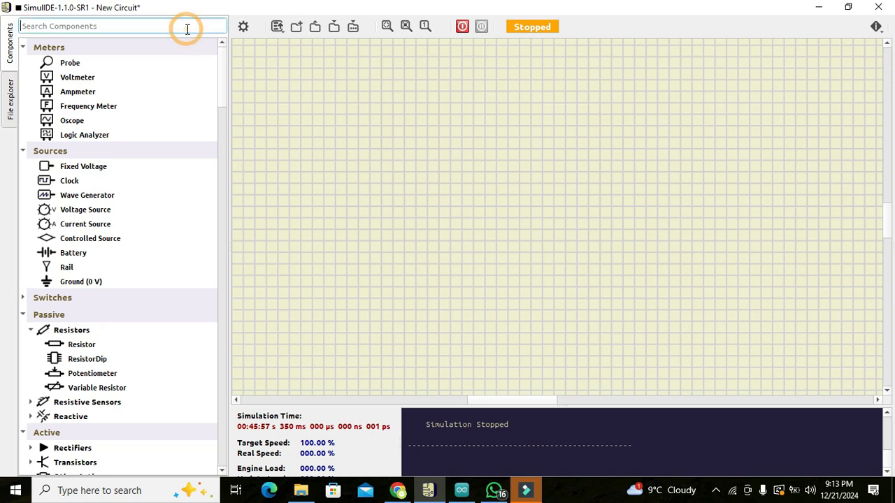
Filter the component tree with 'uno' so the Arduino Uno board is listed
text(ardui)
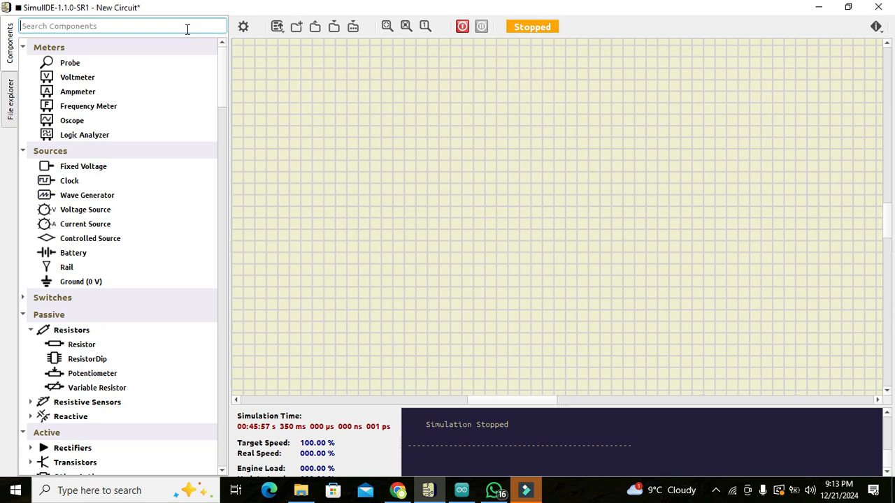
text(uno)
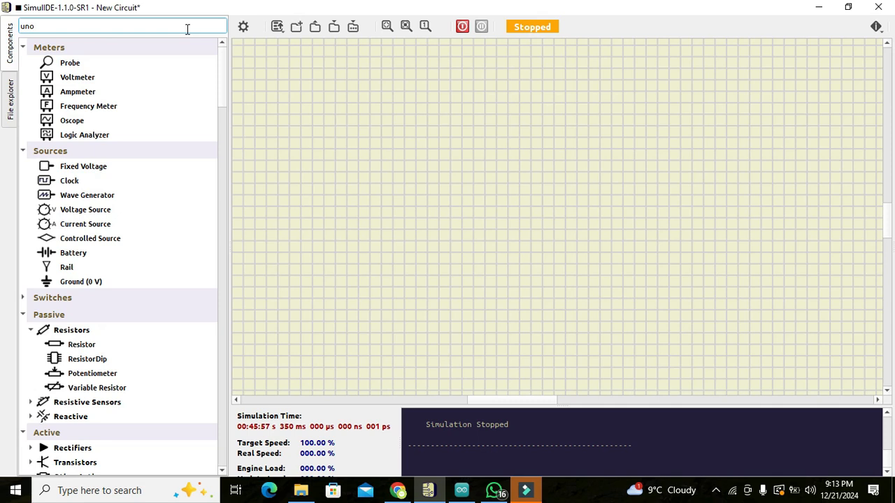
text(uno)
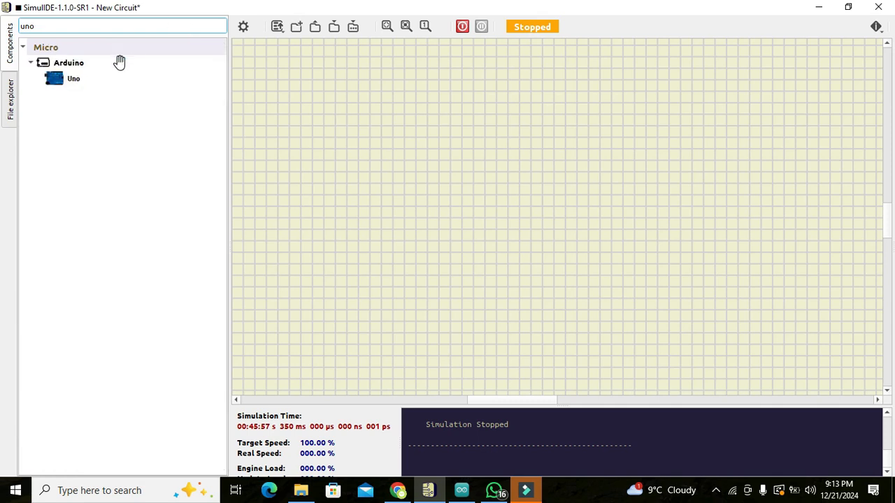
Place the Uno board on the canvas and apply Horizontal Flip so its pins face right
click(67, 78)
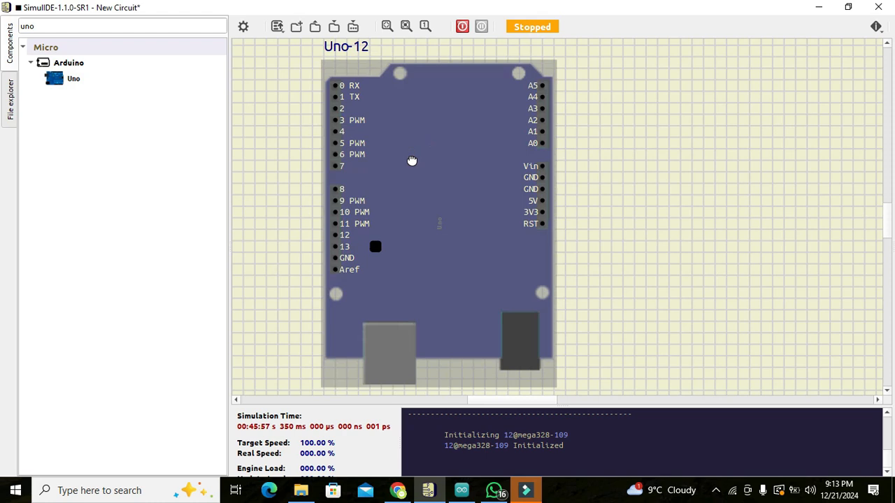
drag(411, 160, 400, 185)
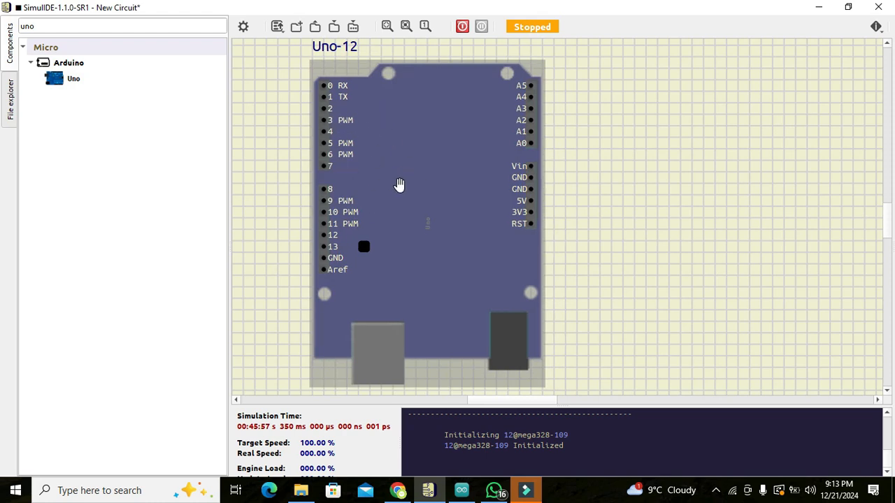
mouse_move(392, 144)
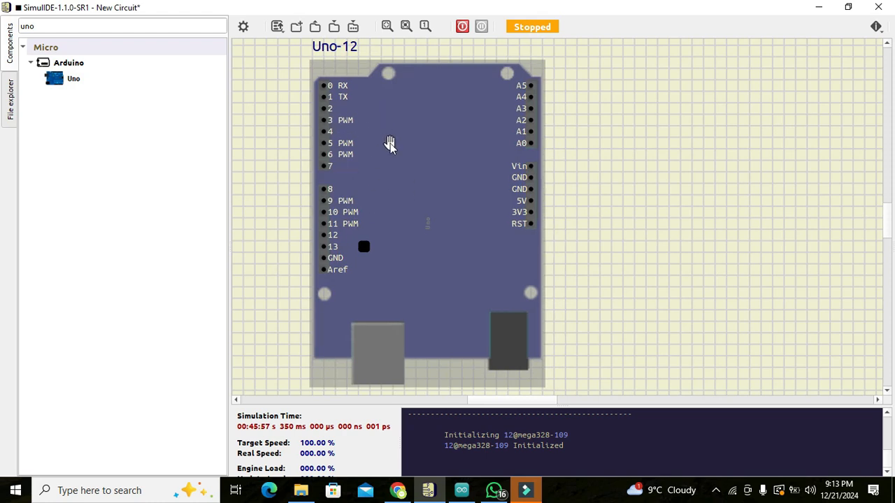
right_click(391, 145)
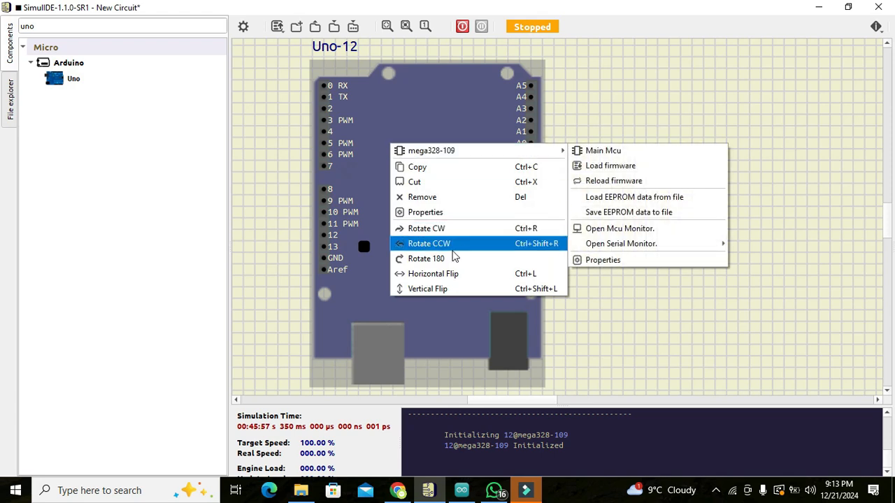
mouse_move(470, 277)
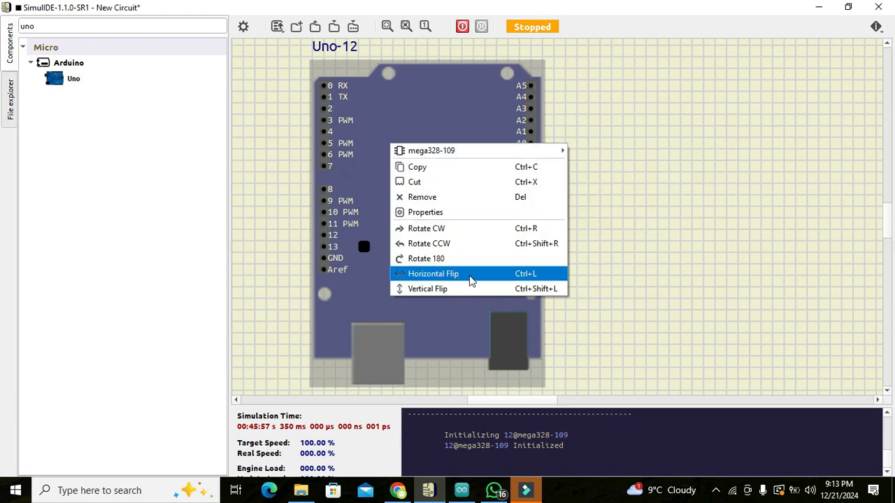
click(433, 273)
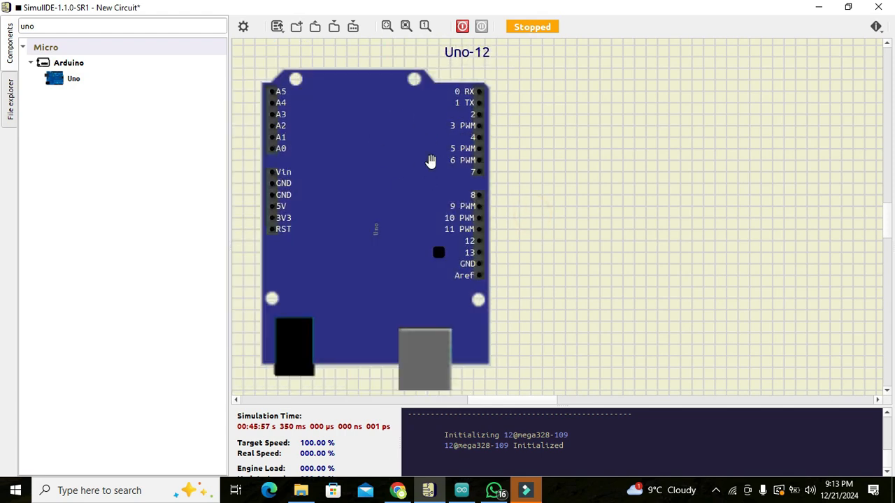
mouse_move(269, 63)
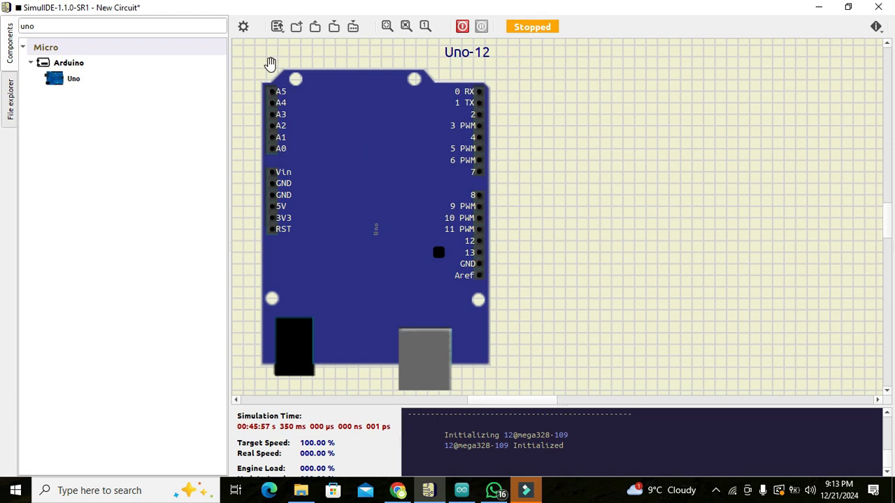
Find and place a Serial Terminal beside the Uno, briefly checking its monitor window
click(130, 25)
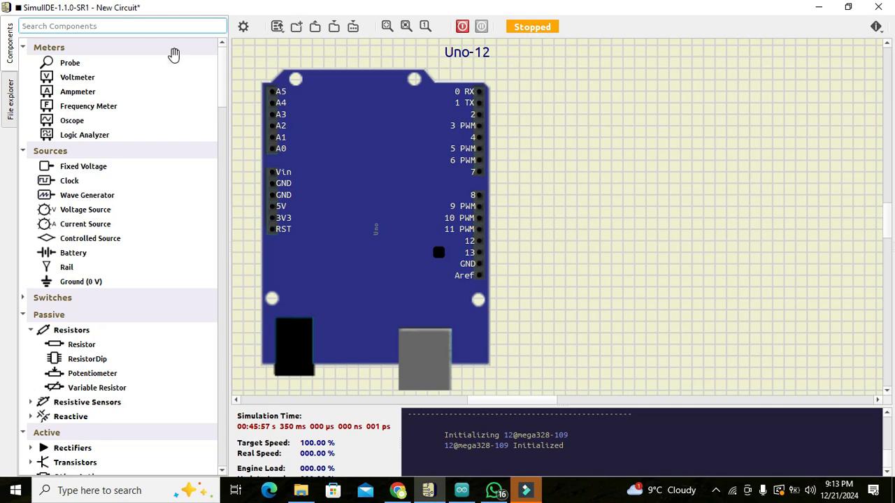
text(serial)
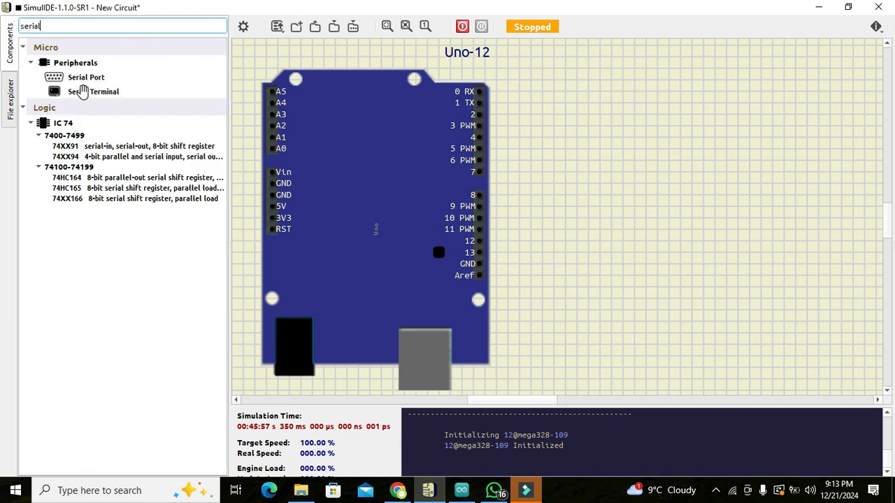
mouse_move(67, 93)
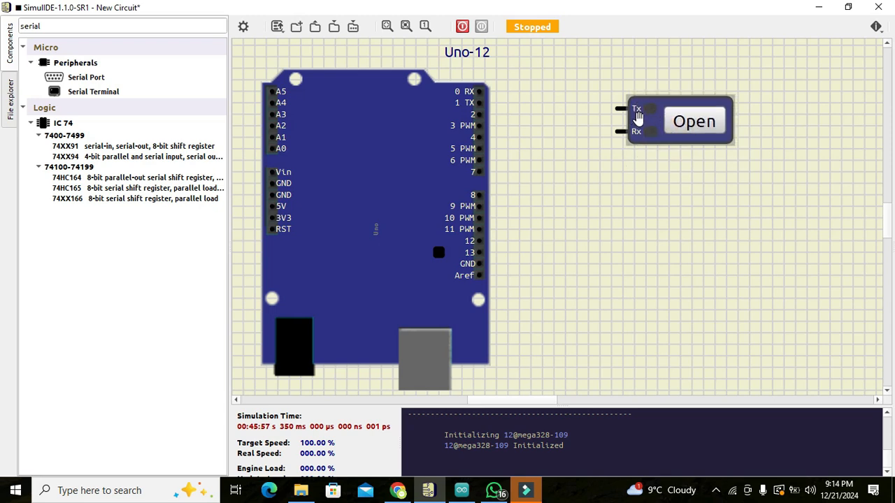
mouse_move(635, 140)
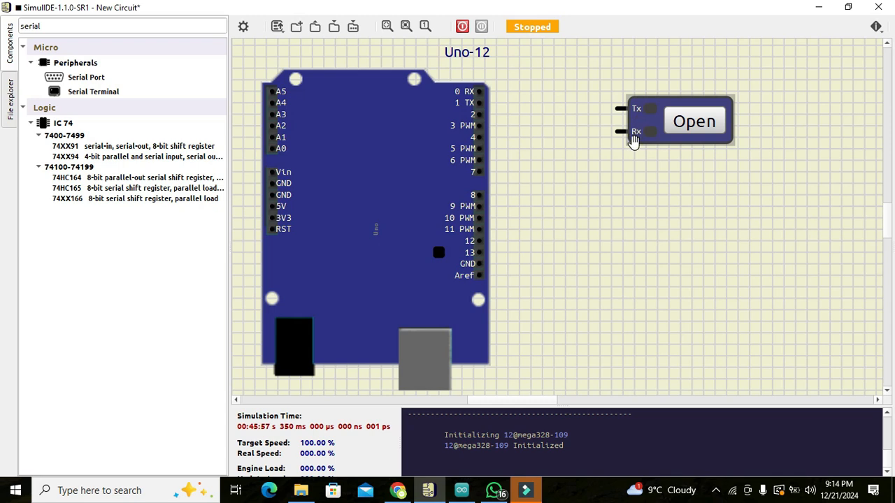
mouse_move(700, 135)
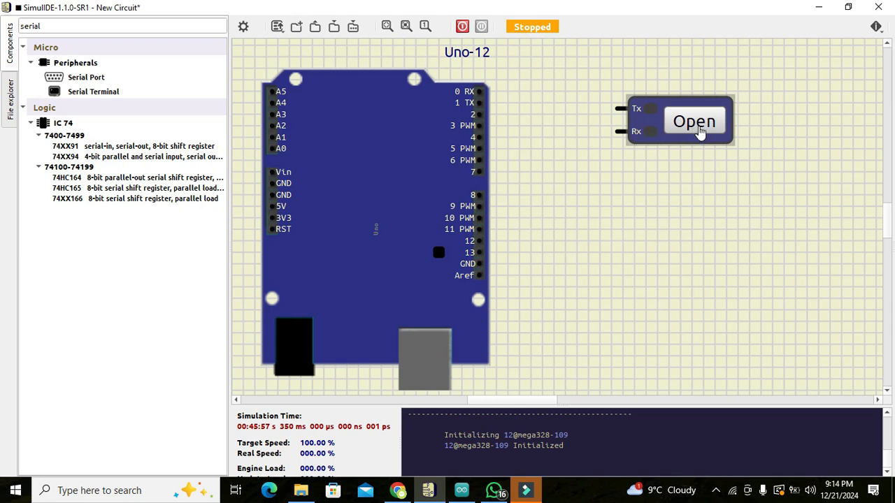
click(696, 120)
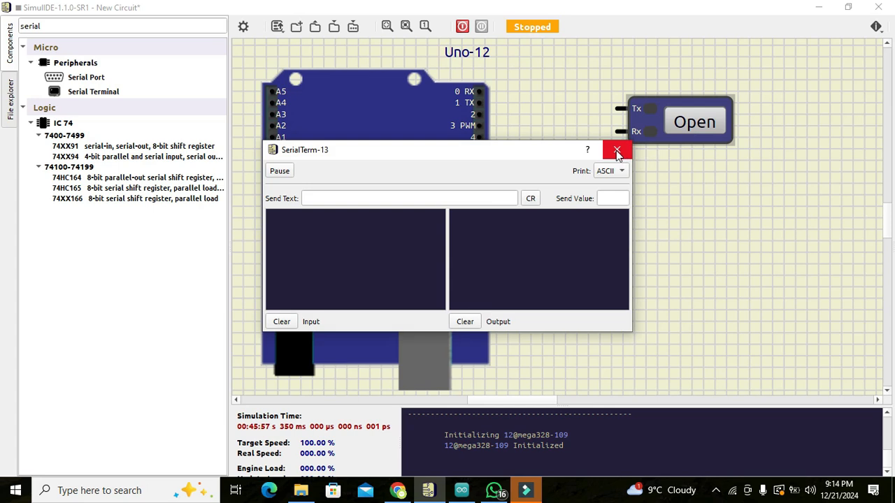
mouse_move(615, 152)
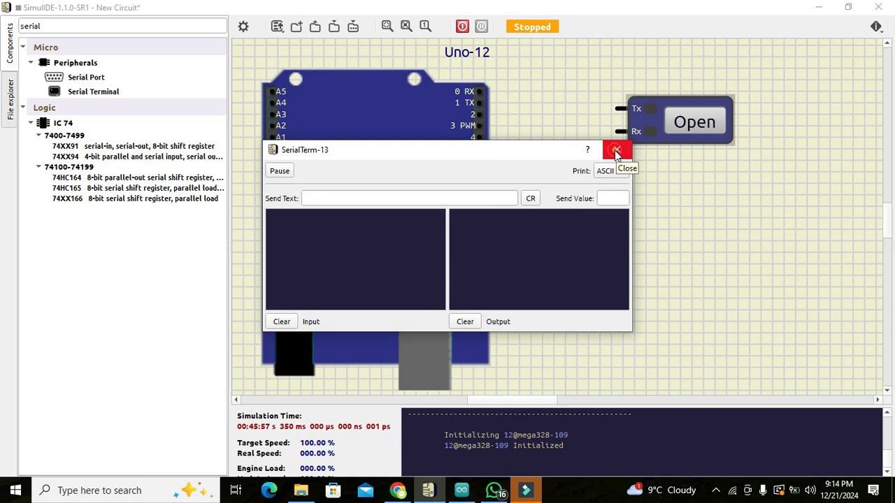
click(615, 150)
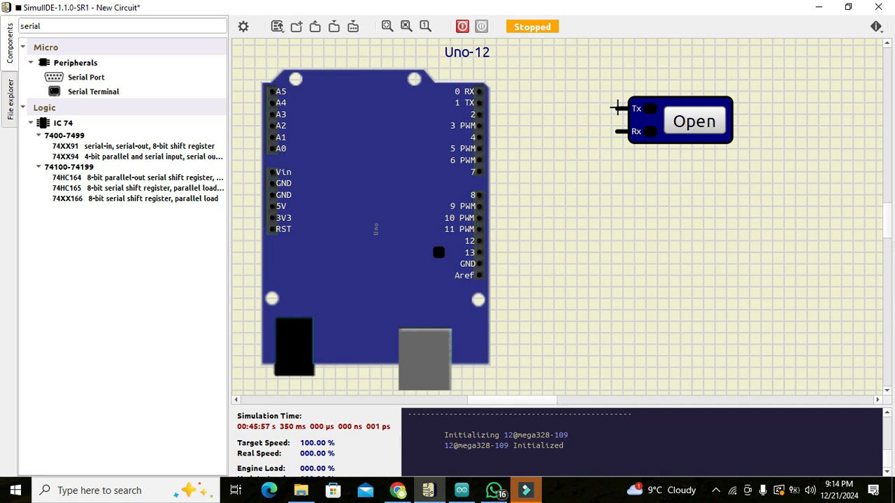
Wire the Serial Terminal's Tx and Rx to the Uno's 0 RX and 1 TX pins
drag(482, 92, 621, 109)
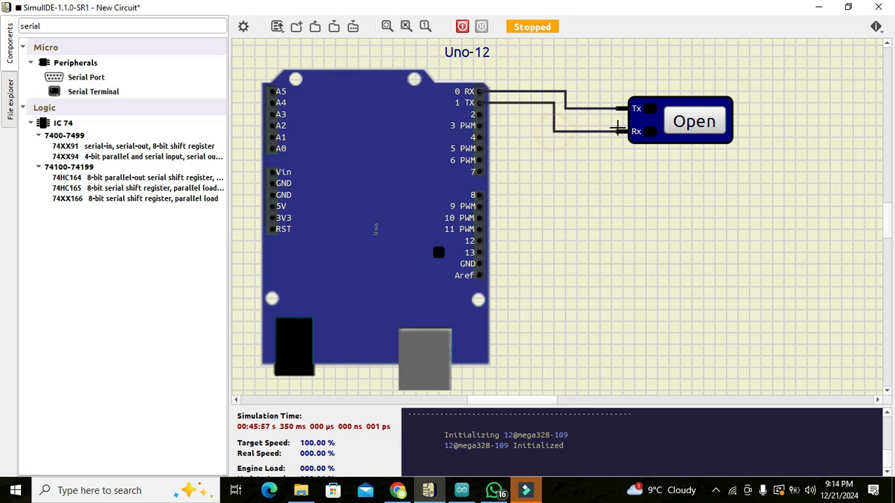
mouse_move(524, 138)
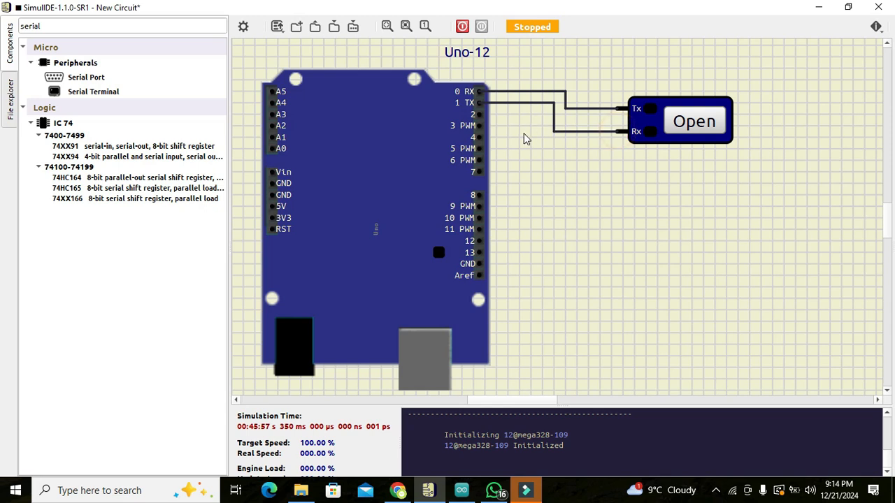
mouse_move(528, 143)
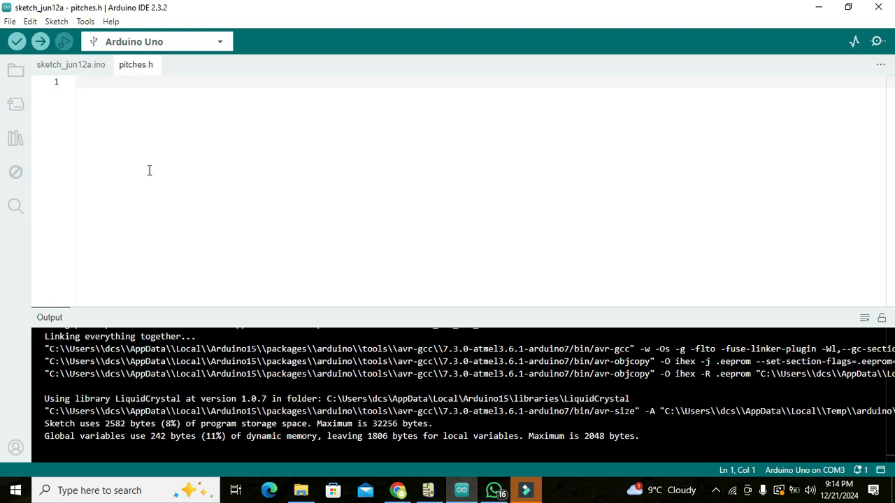
mouse_move(121, 149)
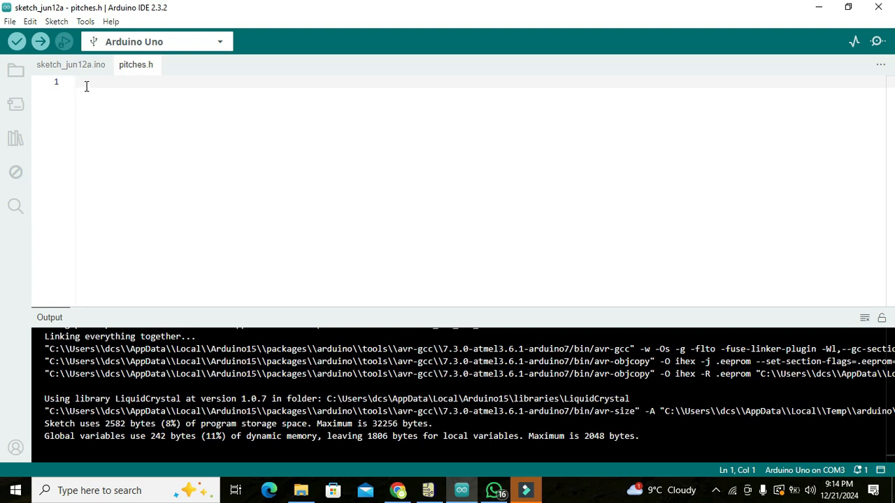
mouse_move(7, 28)
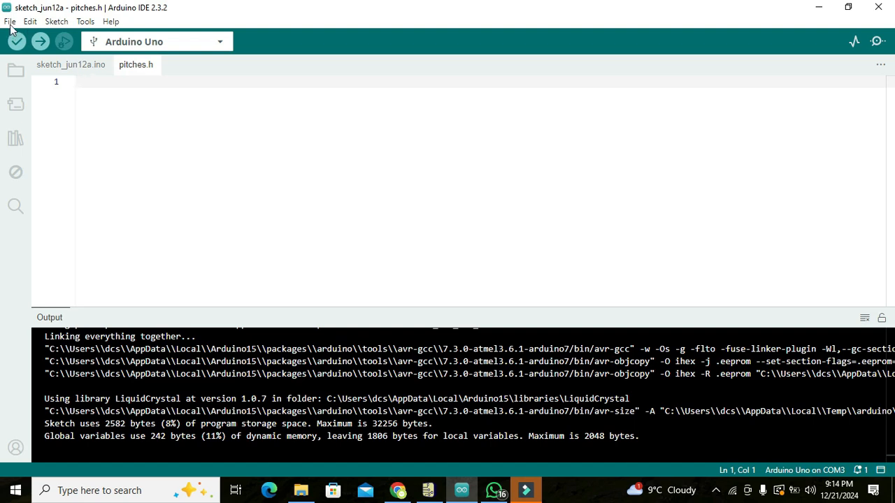
mouse_move(17, 41)
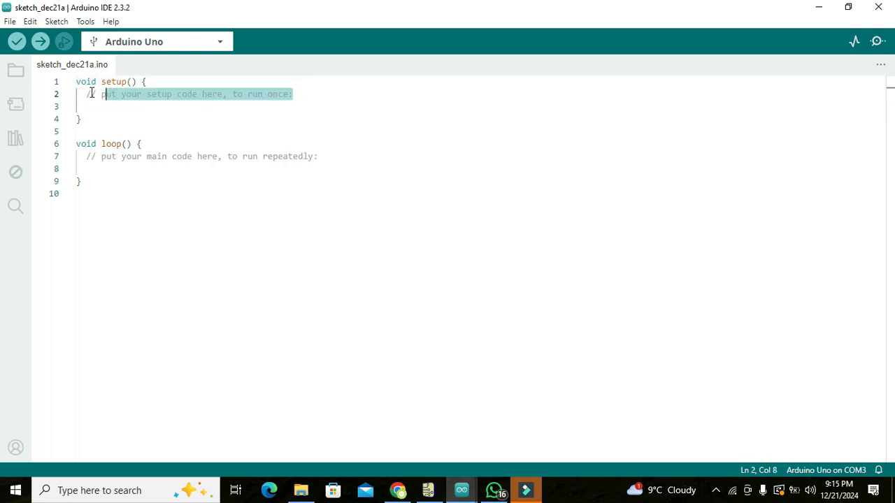
Replace the setup() comment with Serial.begin(9600); and add blank lines around it
key(Delete)
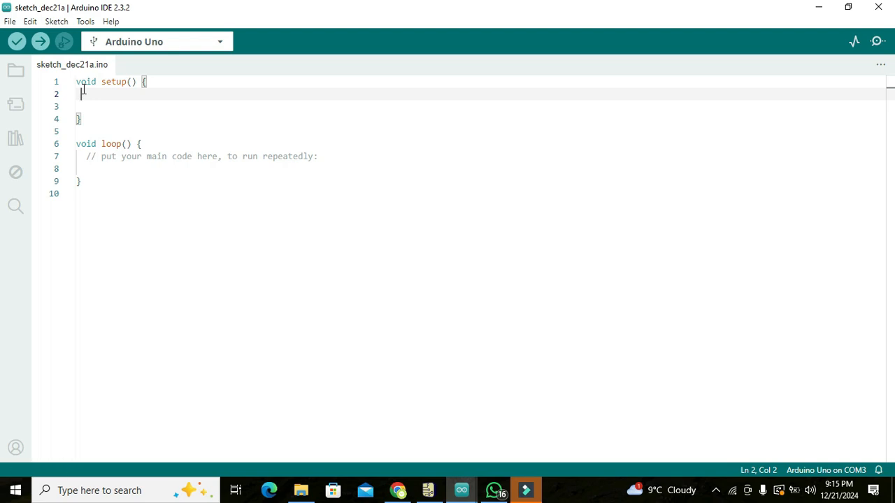
text(Serial.)
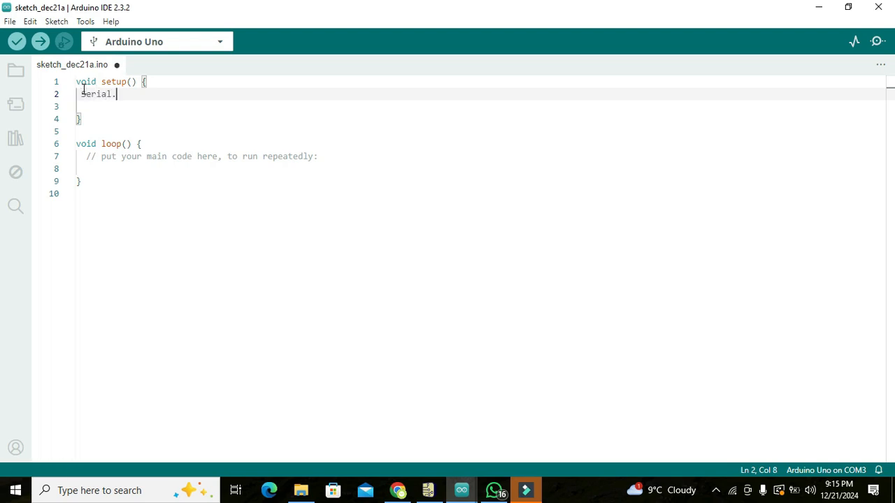
text(begin(9)
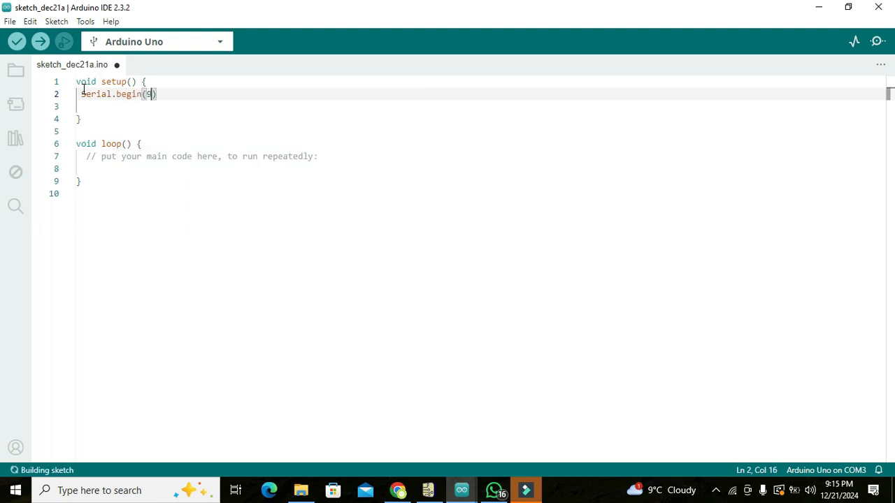
text(600);)
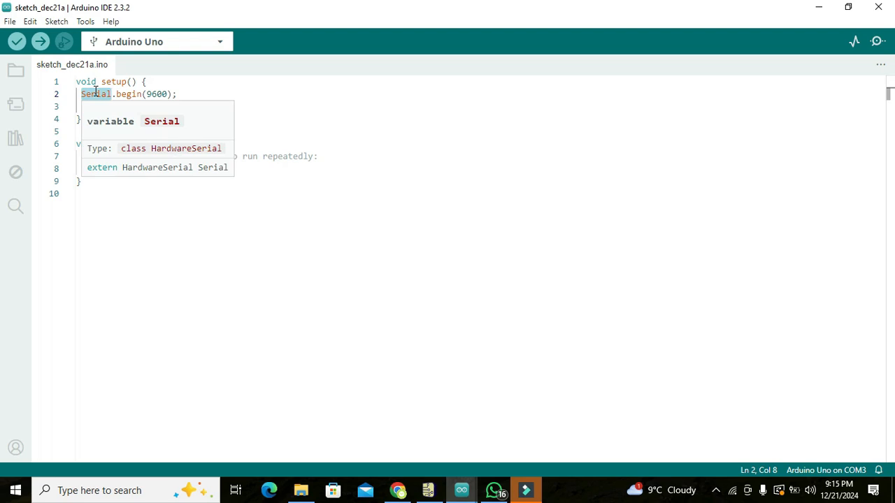
click(157, 94)
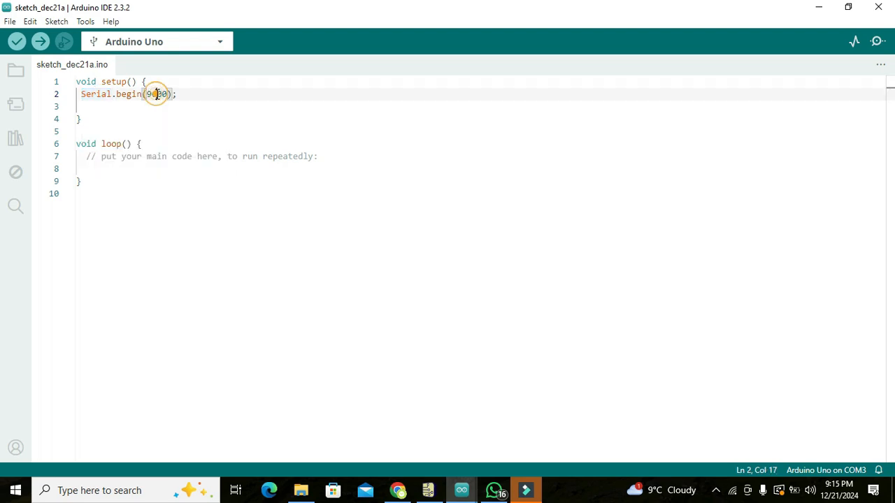
double_click(157, 94)
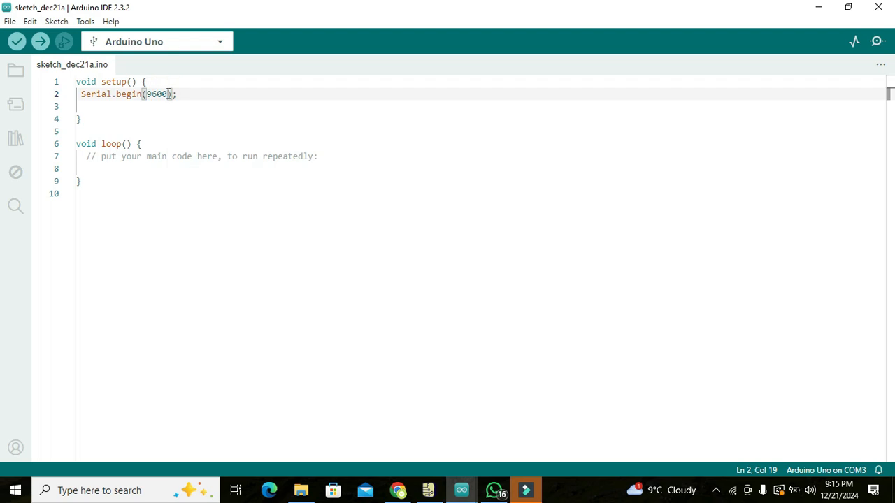
key(Enter)
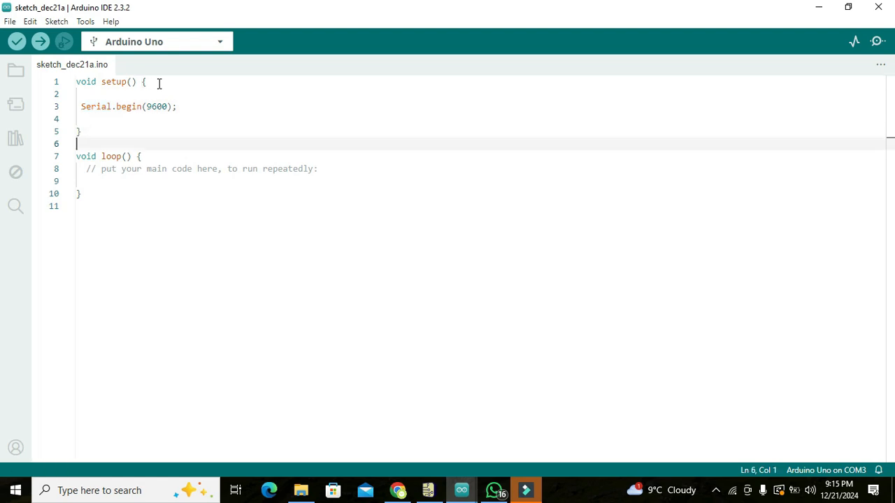
Fill loop() with Serial.println("nelson darwin"); followed by delay(1000);
click(176, 106)
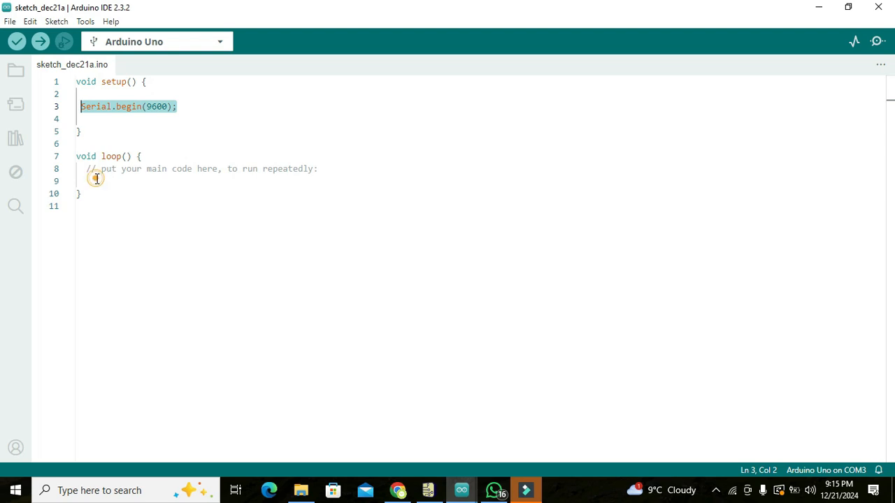
click(93, 179)
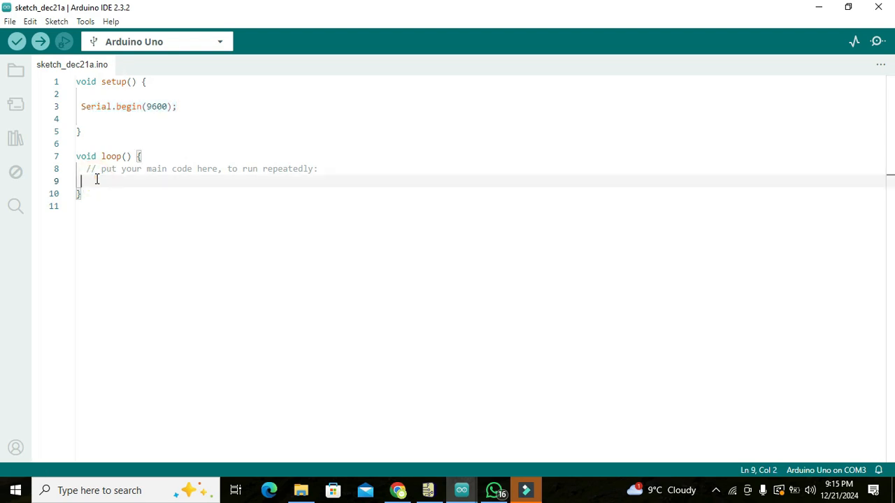
text(Serial.println()
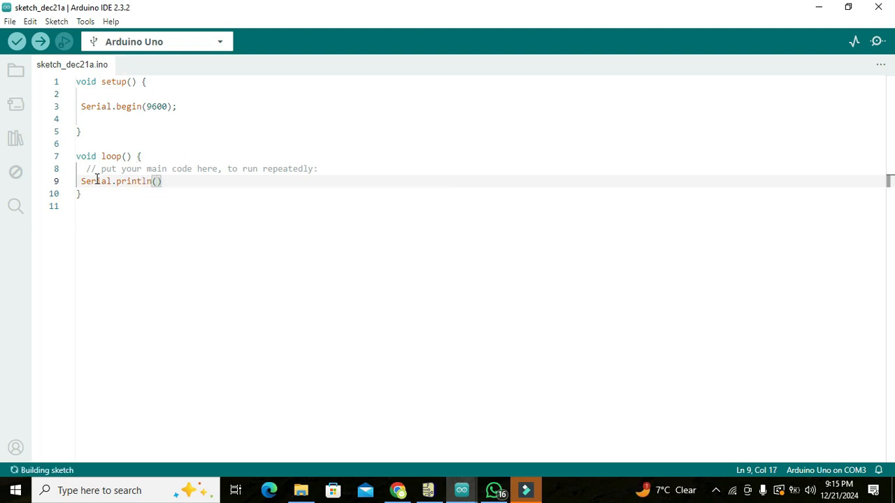
text("")
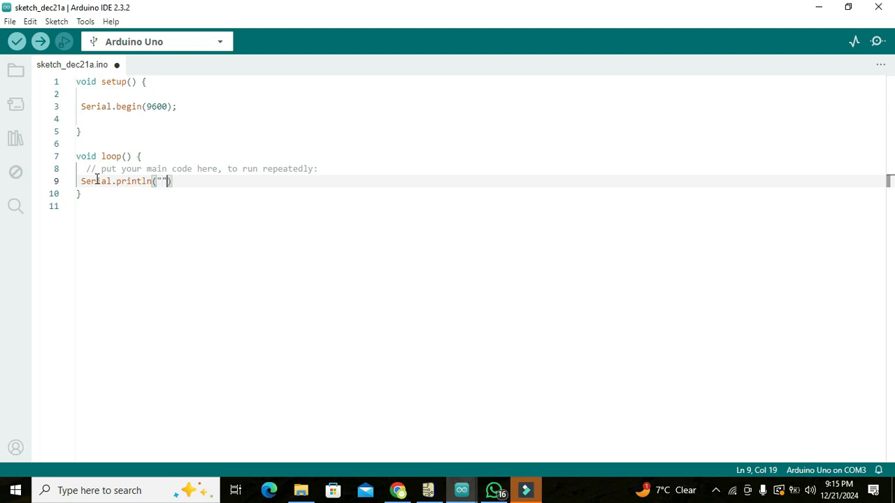
text(nelson d)
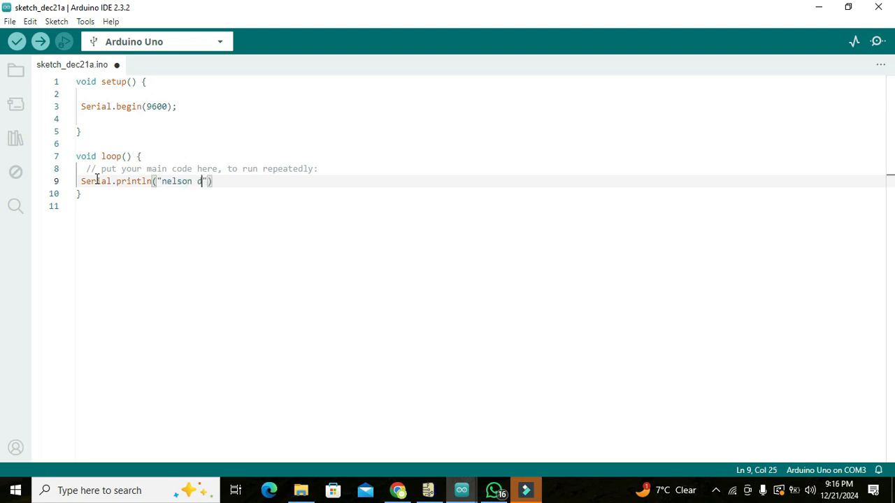
text(arwin)
text(del)
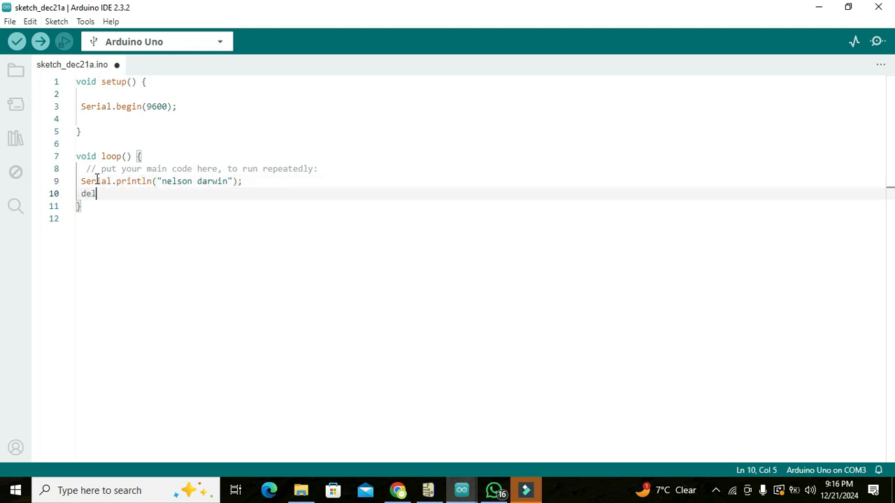
text(ay(100))
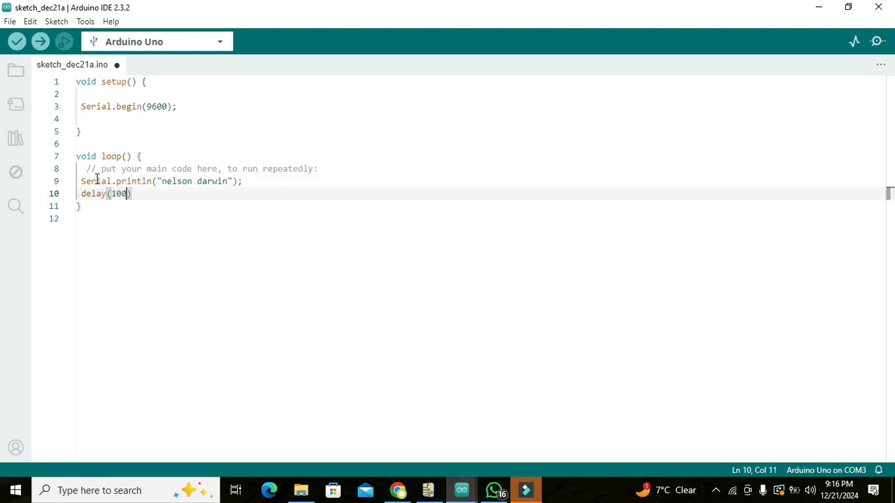
text(0);)
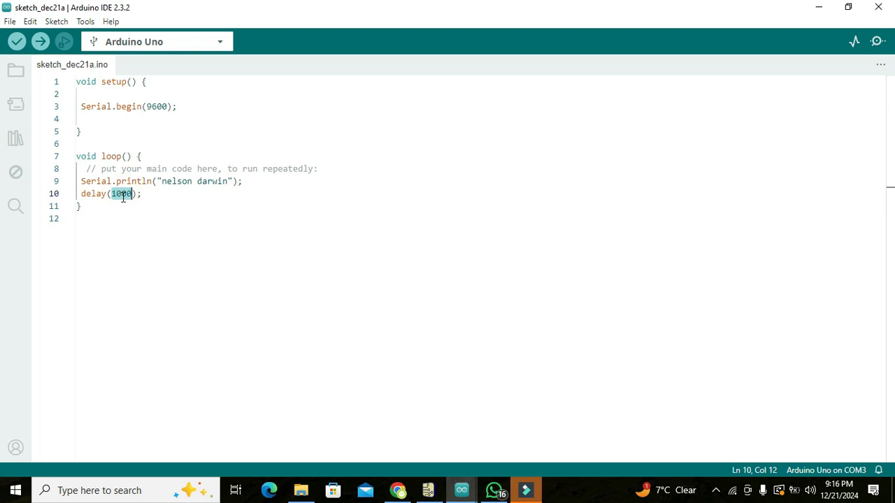
mouse_move(28, 92)
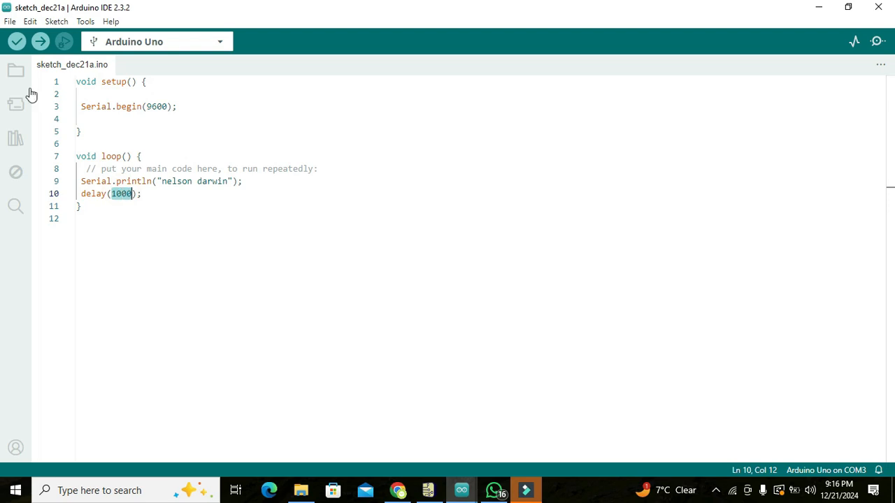
mouse_move(18, 41)
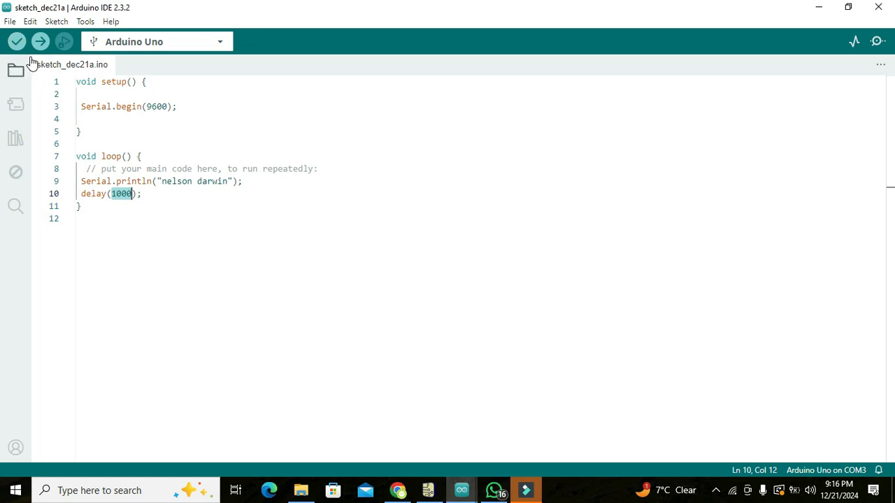
Verify the sketch so the Output panel reports the generated .hex file
click(19, 40)
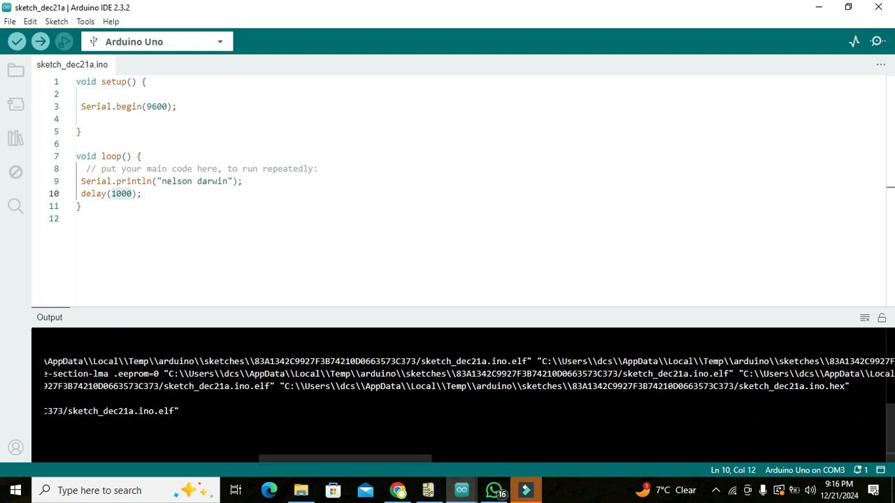
double_click(799, 386)
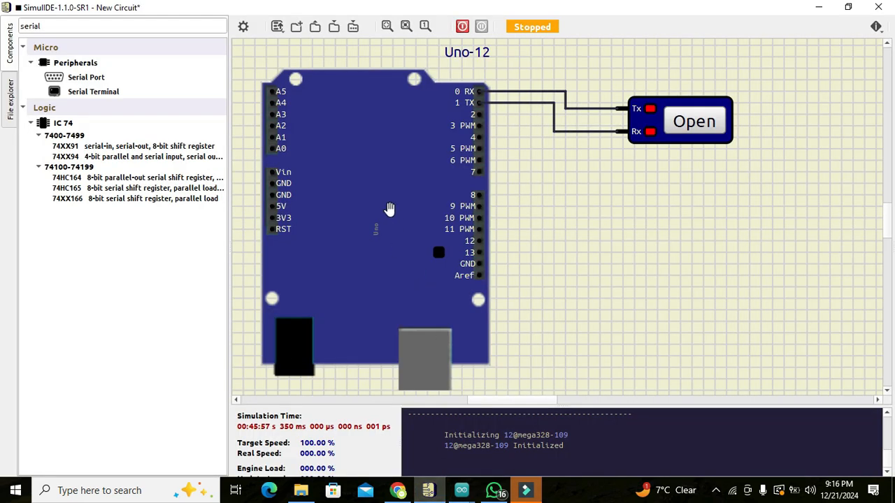
right_click(388, 208)
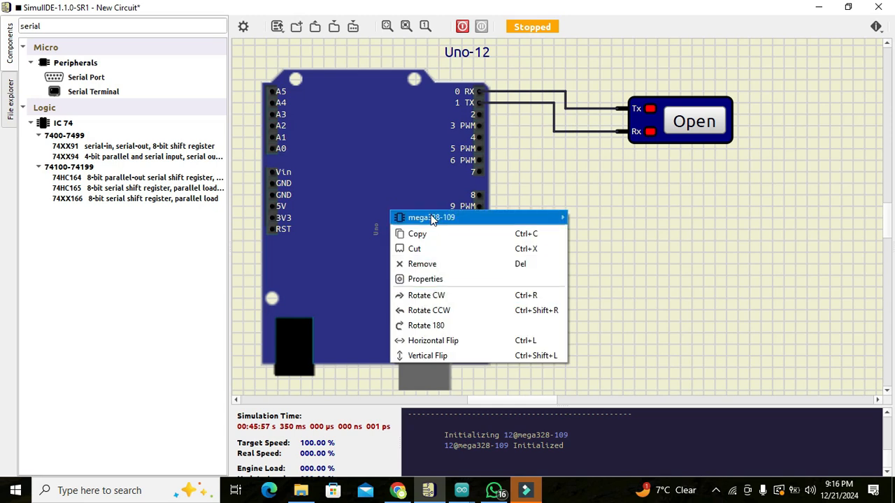
mouse_move(433, 218)
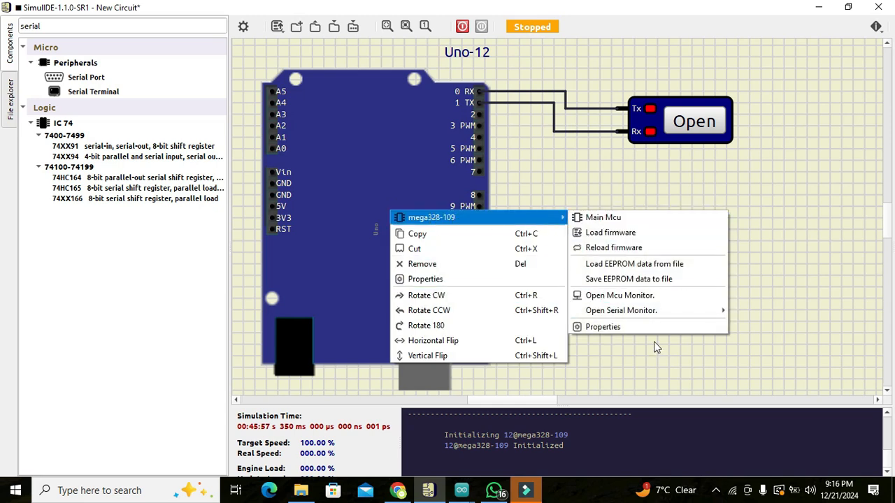
click(602, 327)
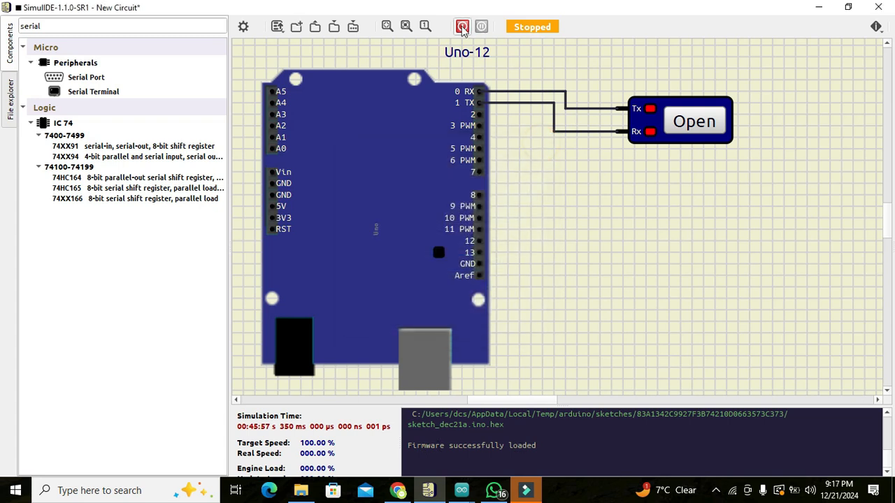
click(459, 25)
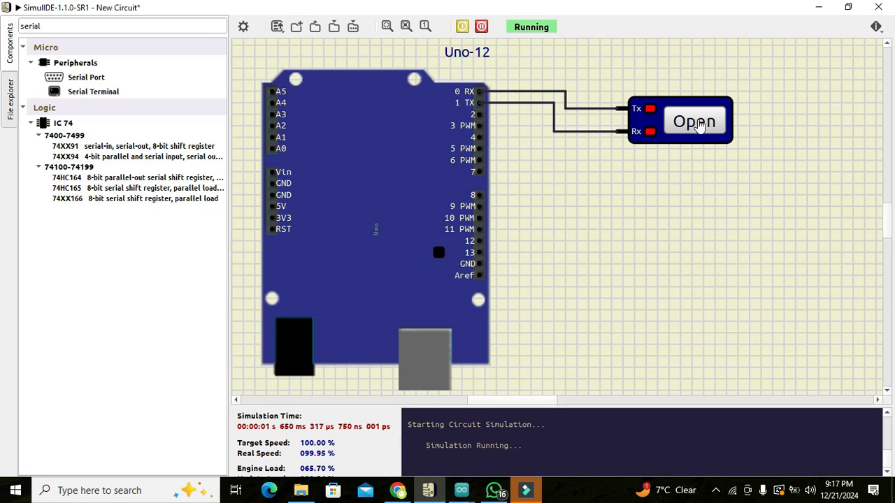
click(694, 120)
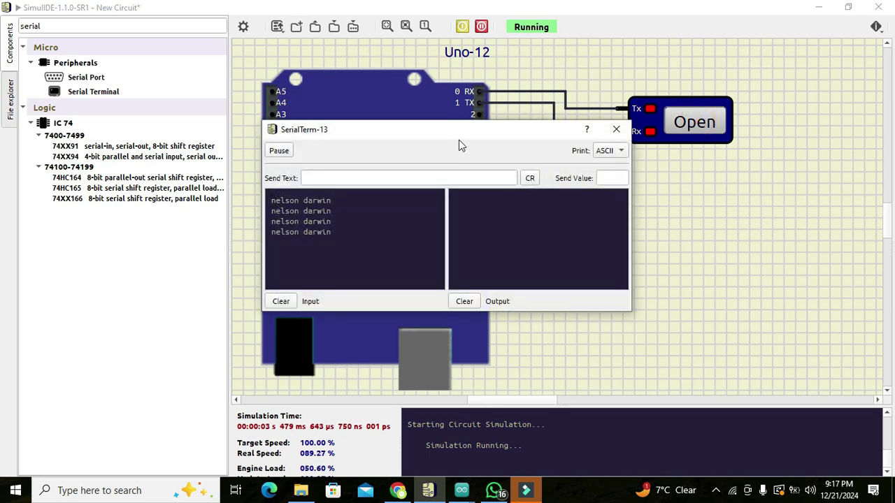